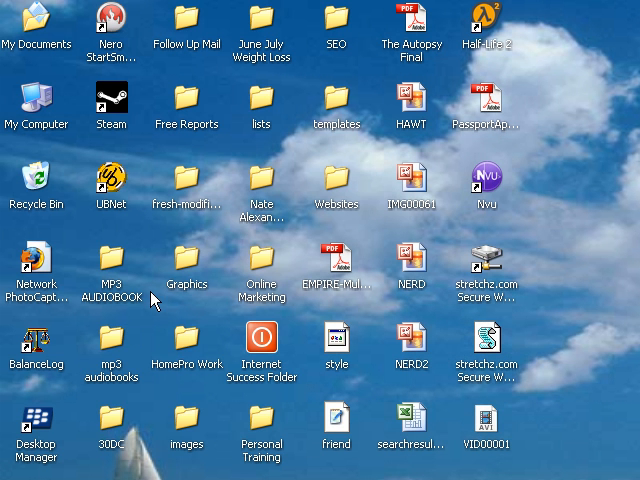
mouse_move(158, 292)
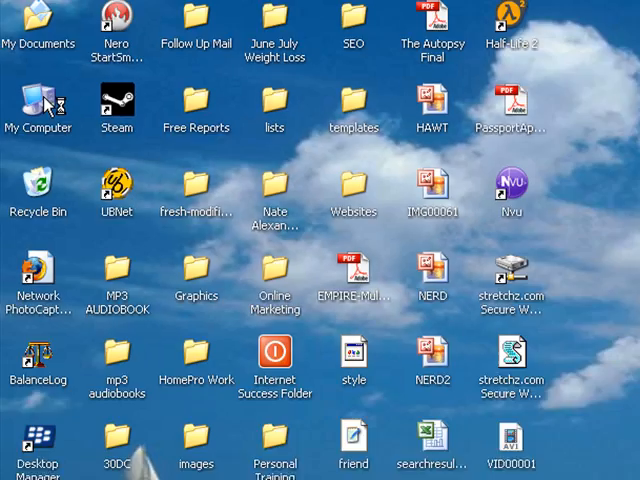
Step: Open My Computer and scroll down to the Devices with Removable Storage section
double_click(38, 104)
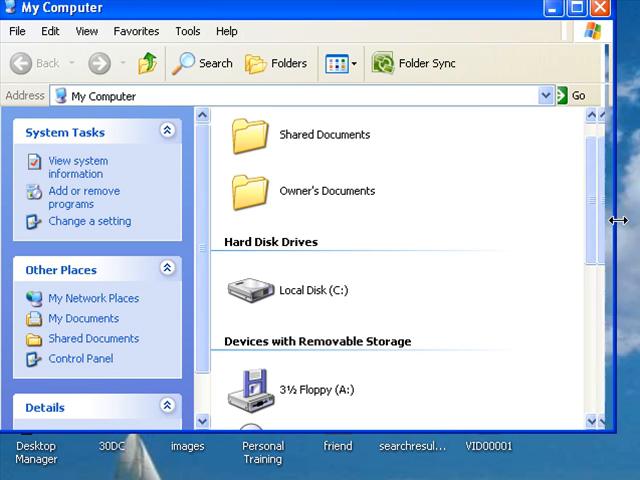
scroll("down", 3)
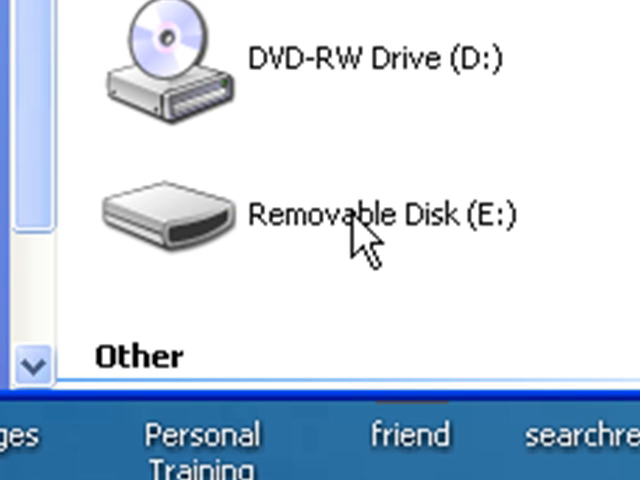
Step: Open the empty Removable Disk (E:) drive
double_click(170, 210)
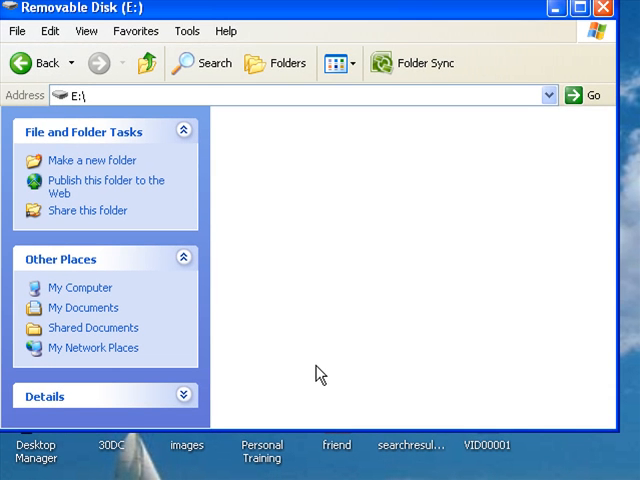
mouse_move(356, 292)
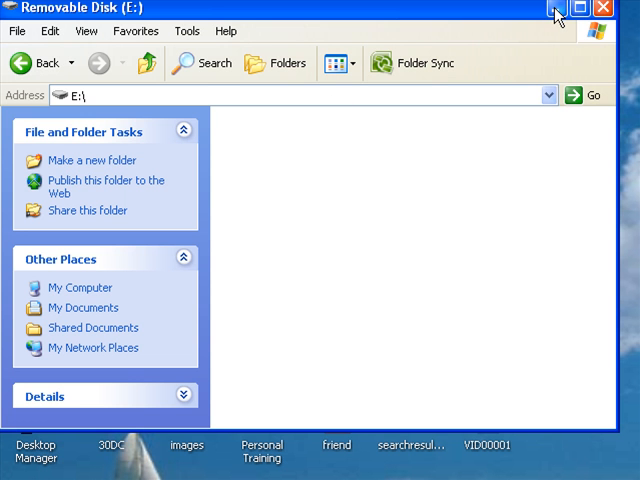
mouse_move(558, 8)
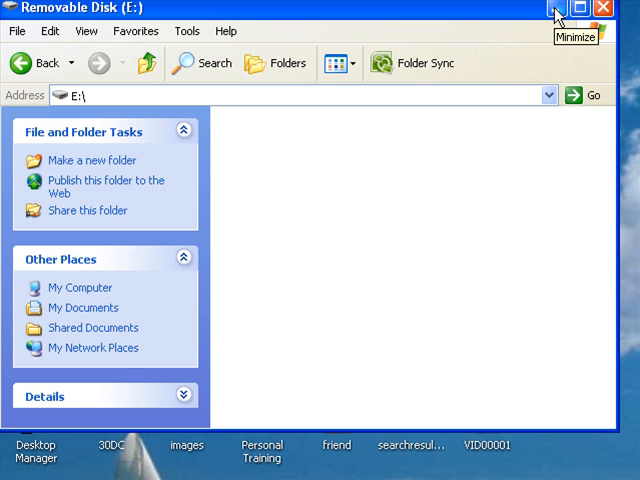
Step: Minimize the Removable Disk (E:) window to reveal the desktop icons
left_click(560, 8)
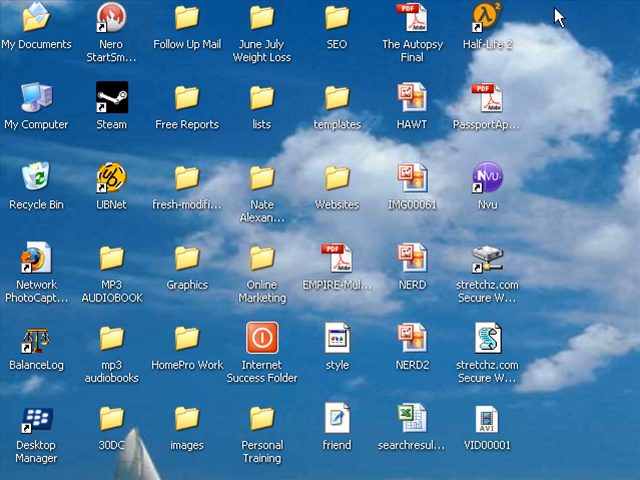
mouse_move(528, 130)
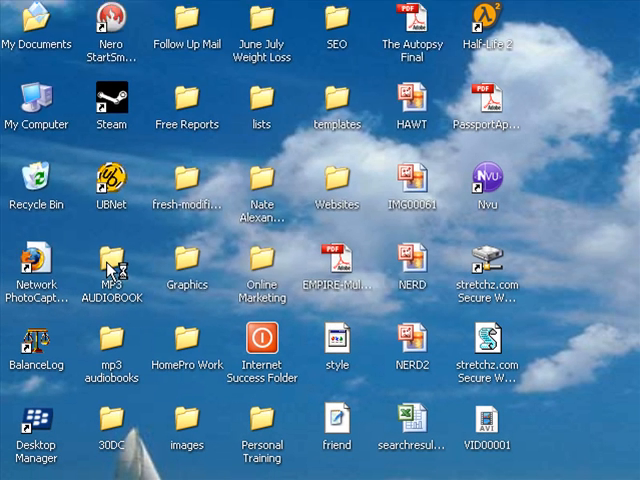
Step: Open the desktop MP3 AUDIOBOOK folder, showing the AUDIOBOOK folder inside
double_click(112, 270)
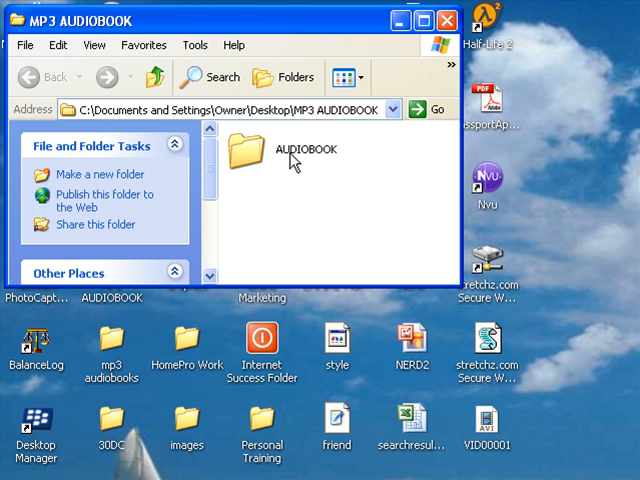
mouse_move(290, 160)
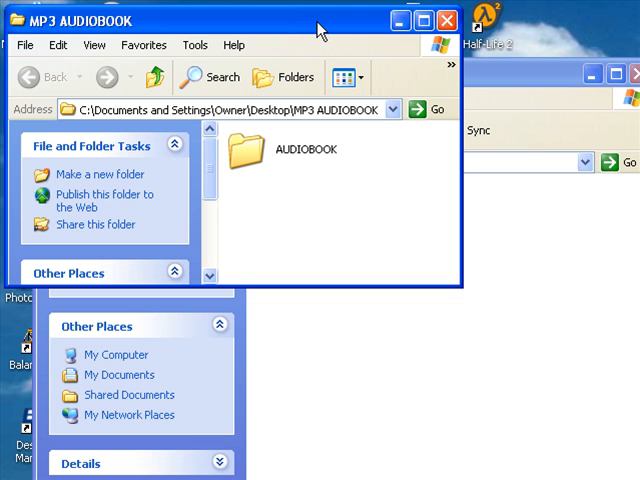
mouse_move(310, 28)
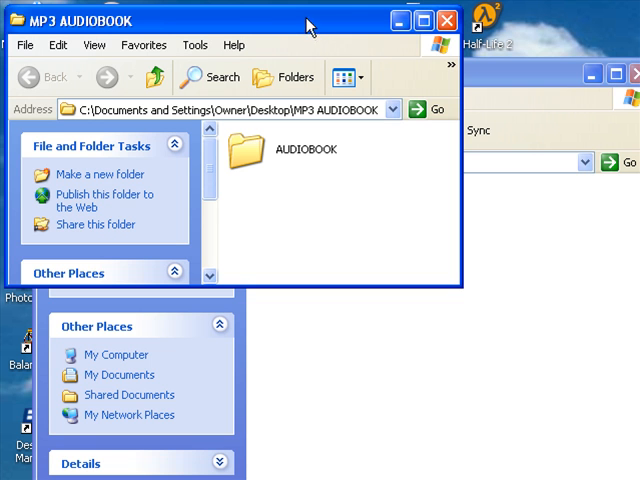
mouse_move(244, 20)
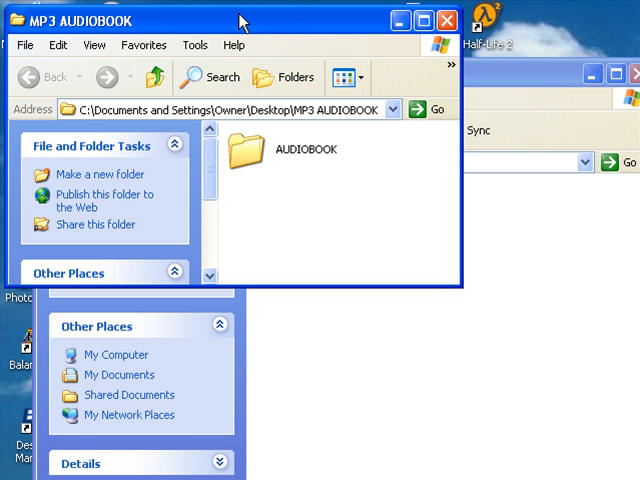
mouse_move(268, 164)
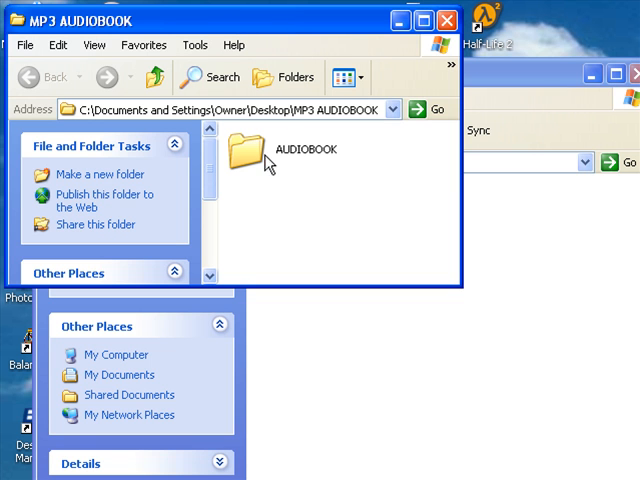
mouse_move(256, 160)
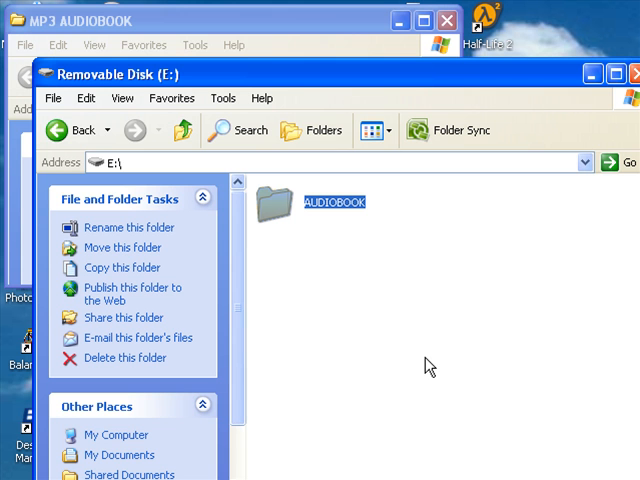
mouse_move(444, 324)
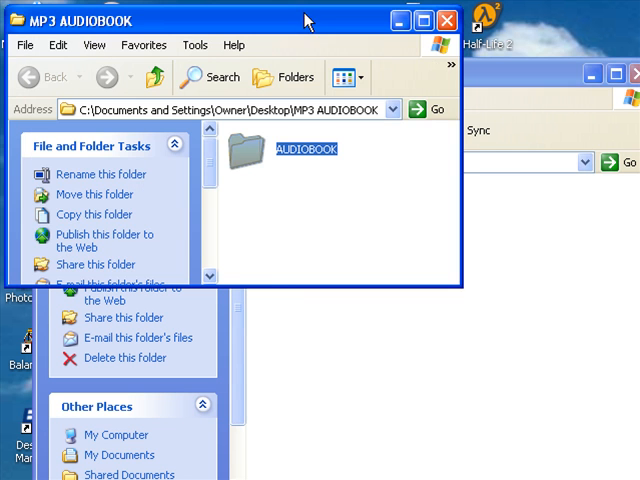
mouse_move(504, 328)
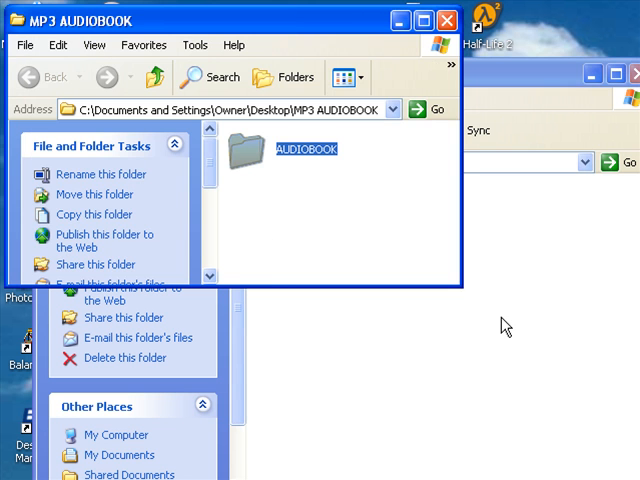